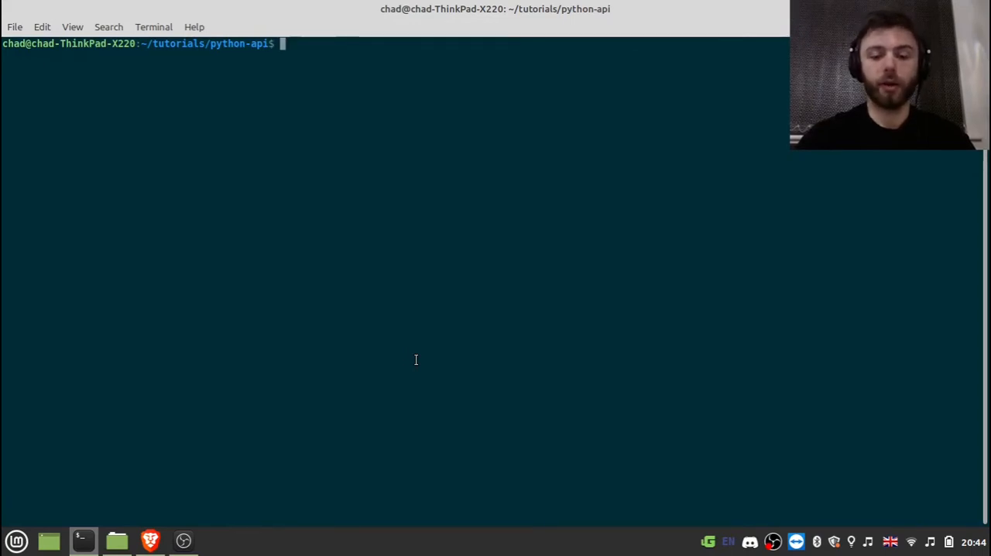
# - Run the existing request script with python3 to print bitcoin's price in pounds
pyautogui.write('python3 request.py')
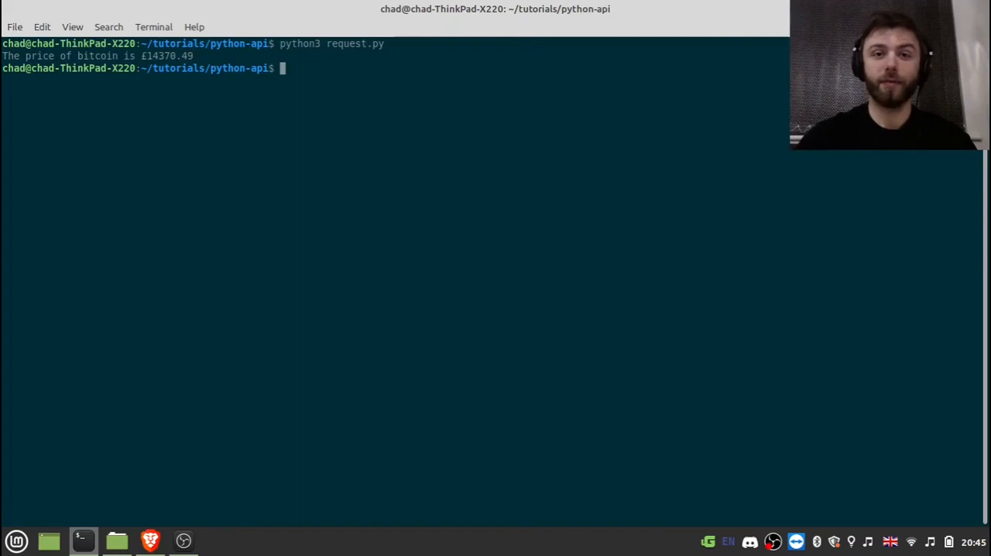
# - Switch to Brave, load coingecko.com/en/api and reach the simple price endpoints in the explorer
pyautogui.click(149, 538)
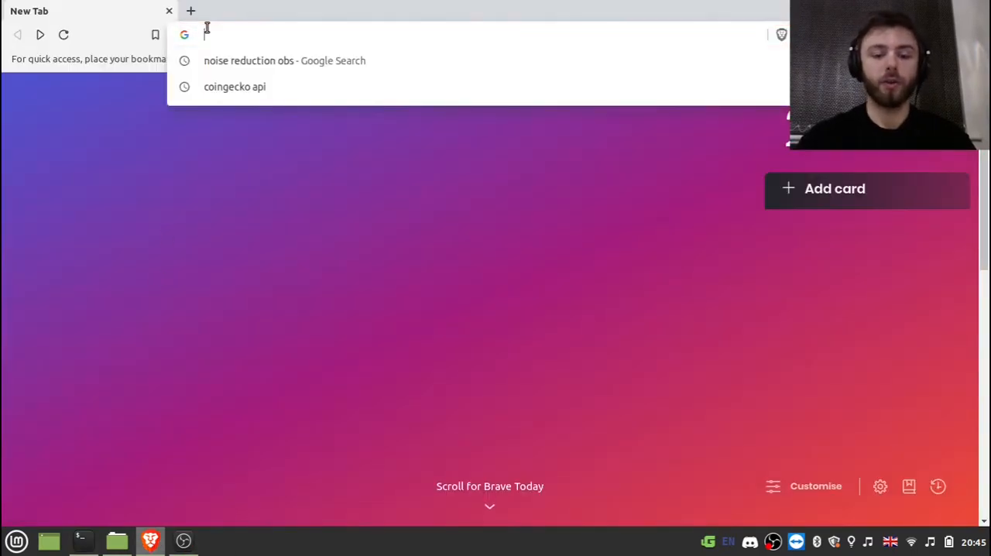
pyautogui.click(235, 87)
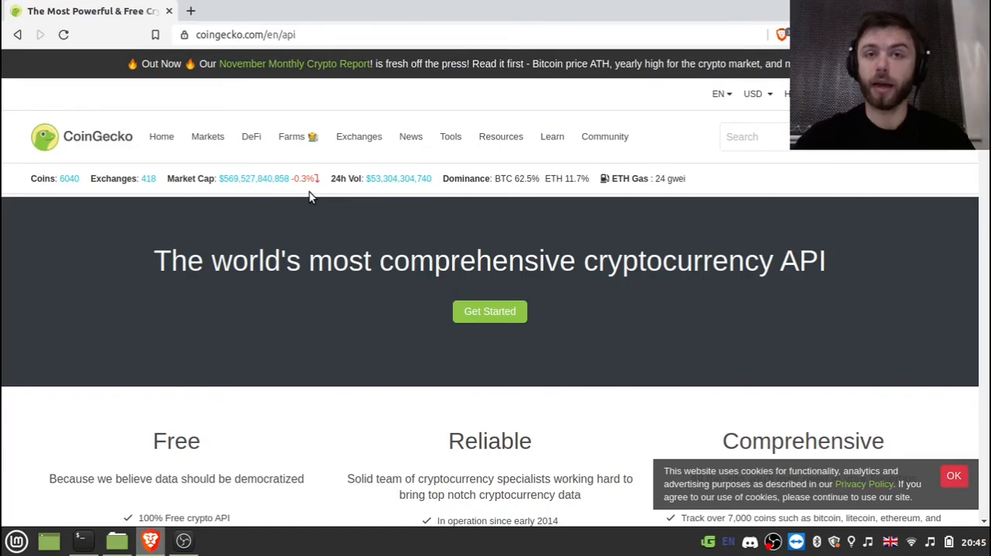
pyautogui.moveTo(420, 303)
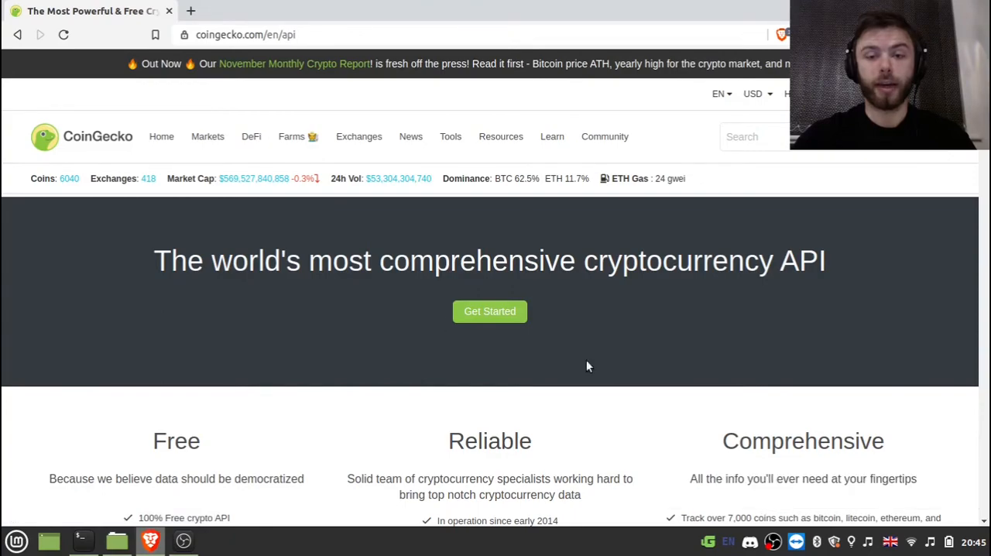
pyautogui.moveTo(489, 311)
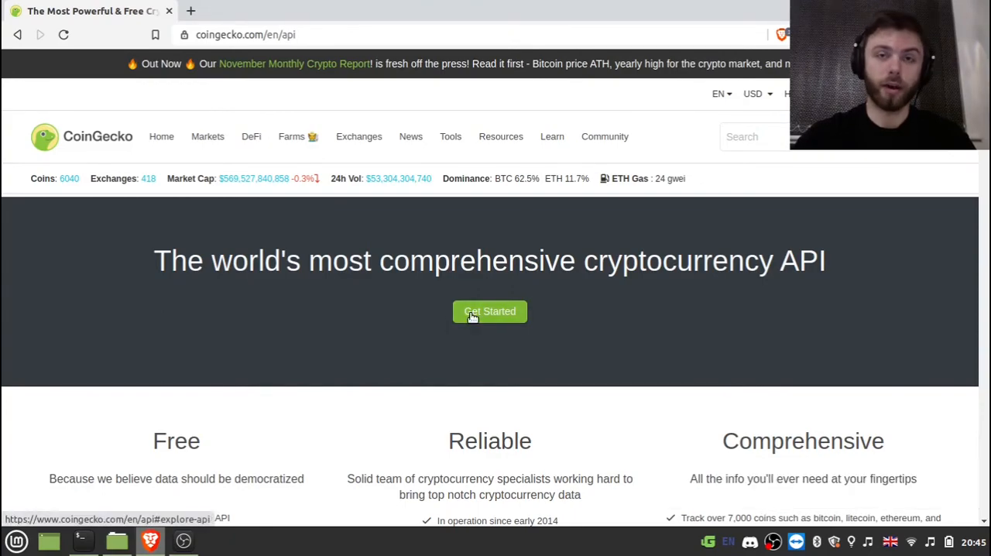
pyautogui.click(489, 311)
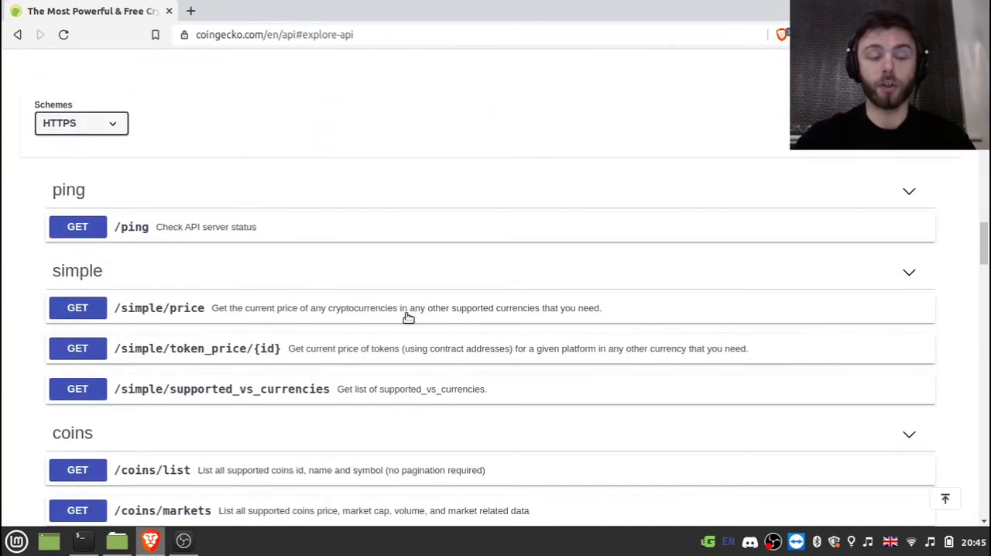
pyautogui.scroll(-3)
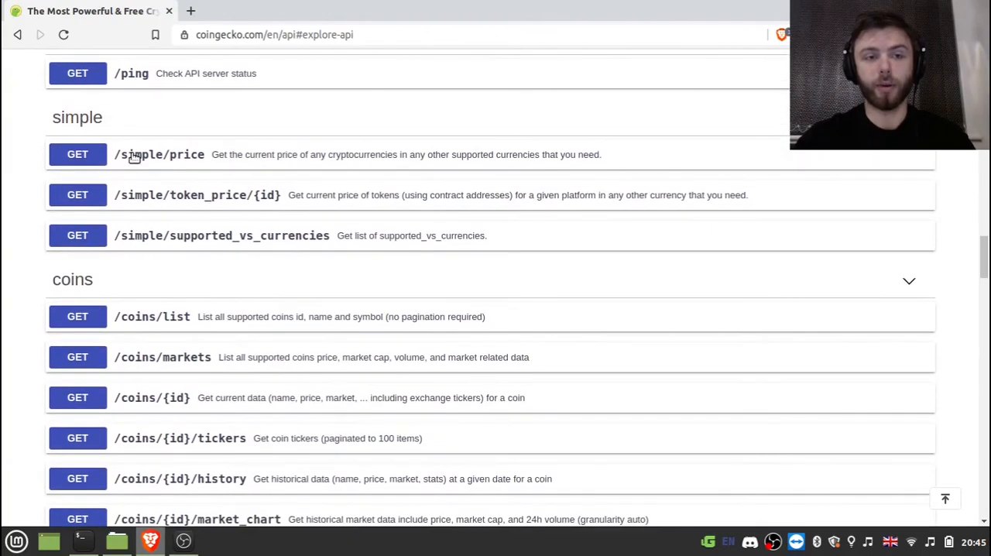
pyautogui.moveTo(53, 174)
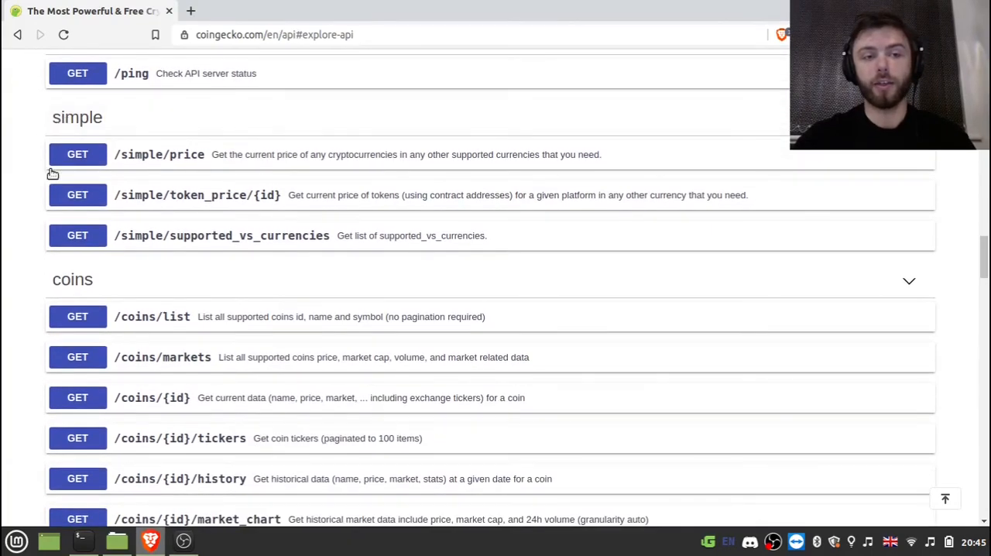
pyautogui.moveTo(118, 161)
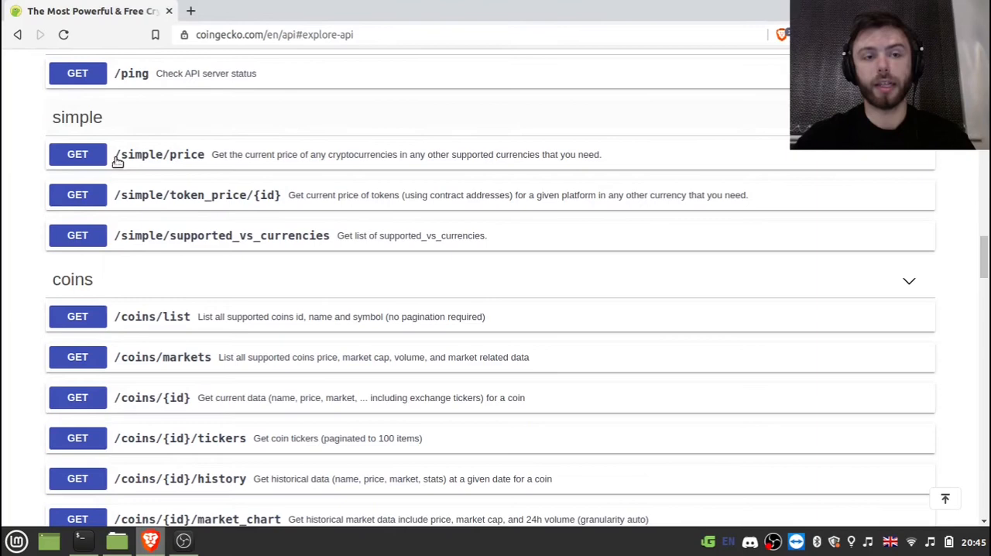
# - Try out /simple/price with ids bitcoin and vs_currencies gbp, then execute the request
pyautogui.click(158, 153)
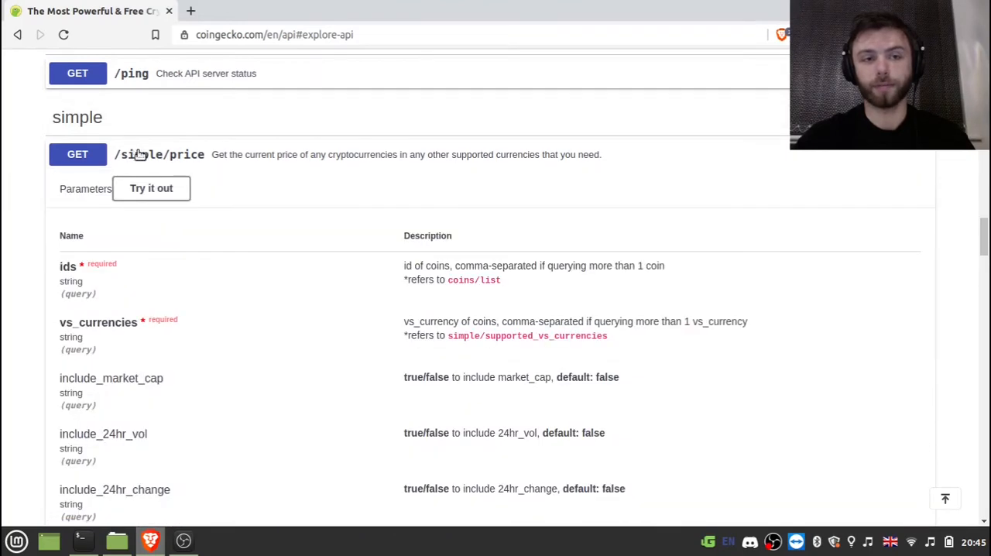
pyautogui.click(150, 189)
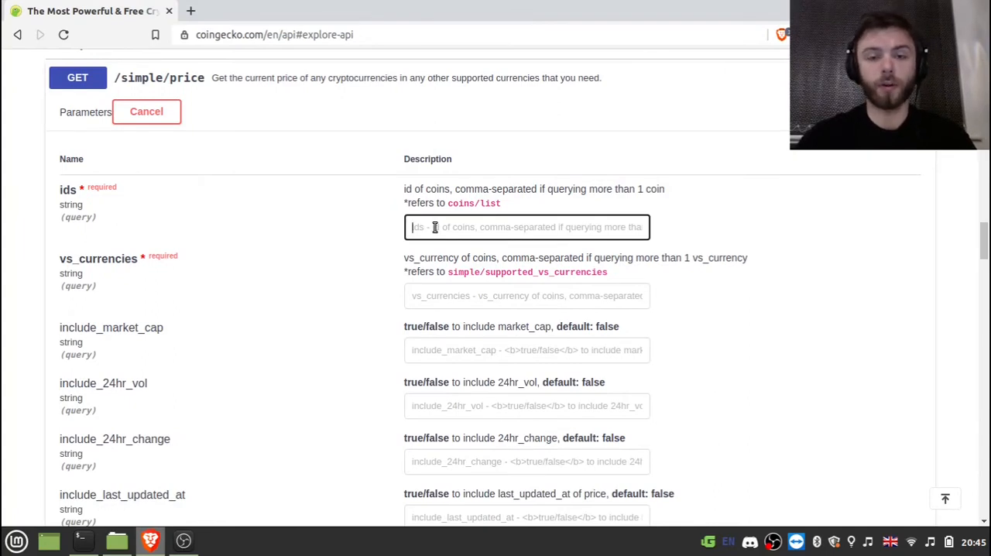
pyautogui.write('bitcoin')
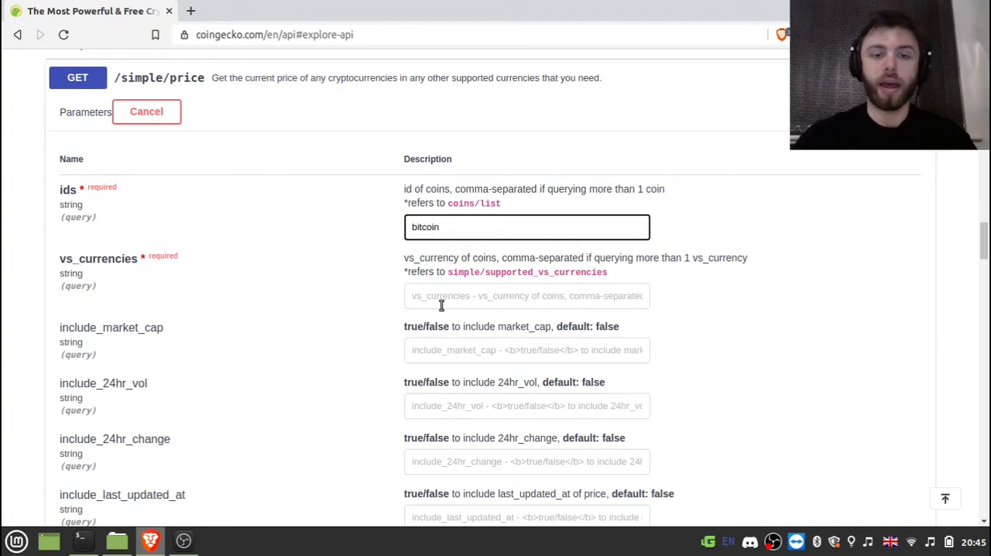
pyautogui.click(526, 295)
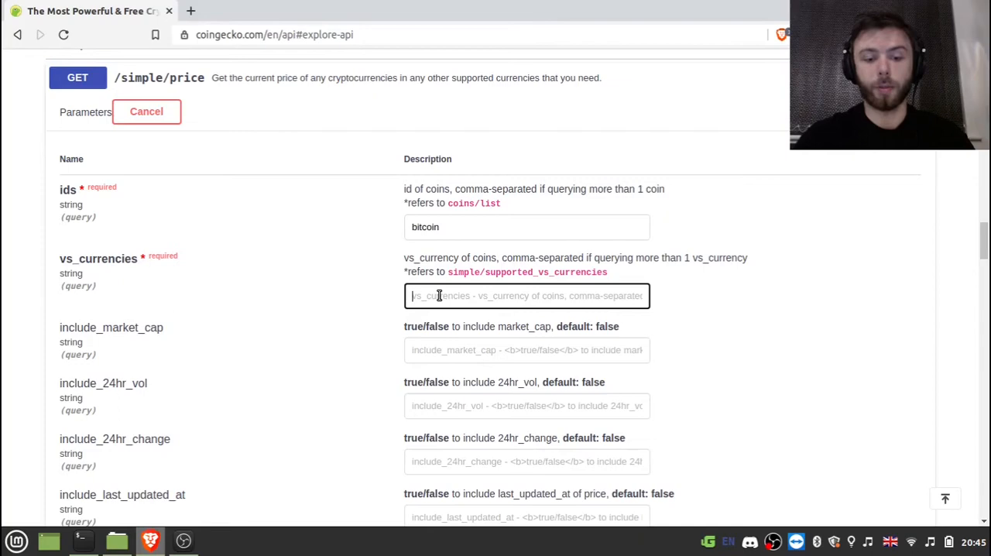
pyautogui.write('gbp')
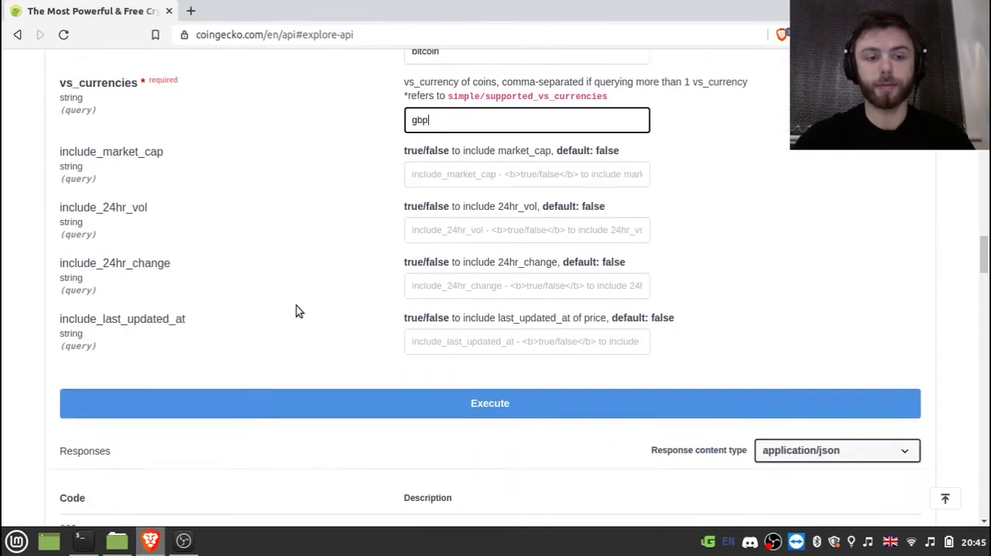
pyautogui.click(489, 403)
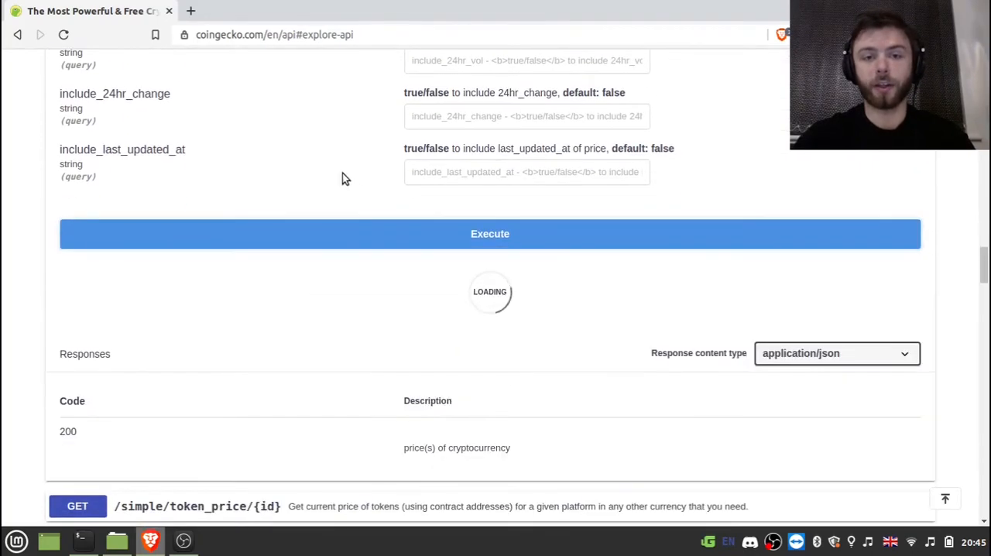
# - Run the explorer's curl command in Terminal, getting JSON with bitcoin at 14370.49 gbp
pyautogui.click(489, 232)
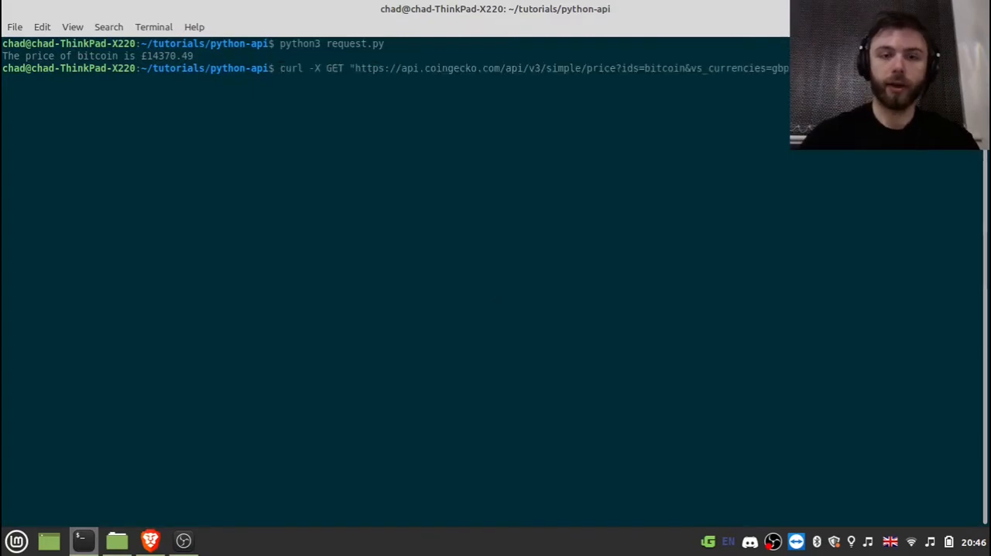
pyautogui.press('Return')
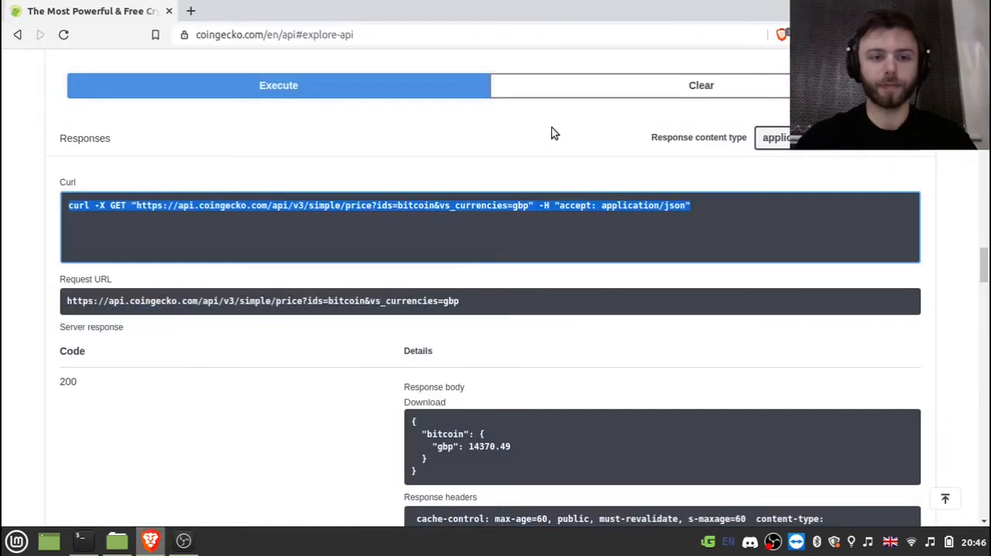
pyautogui.scroll(-3)
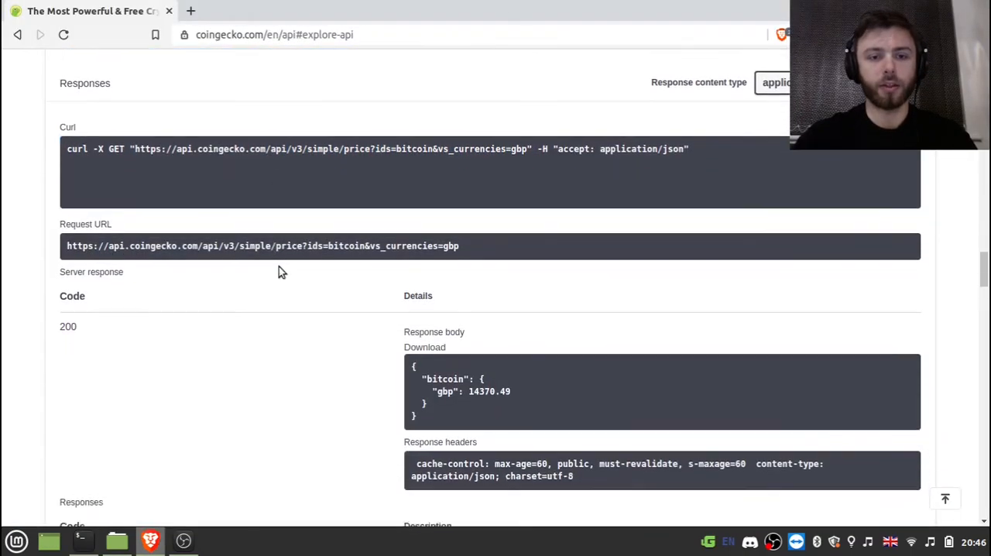
pyautogui.scroll(-3)
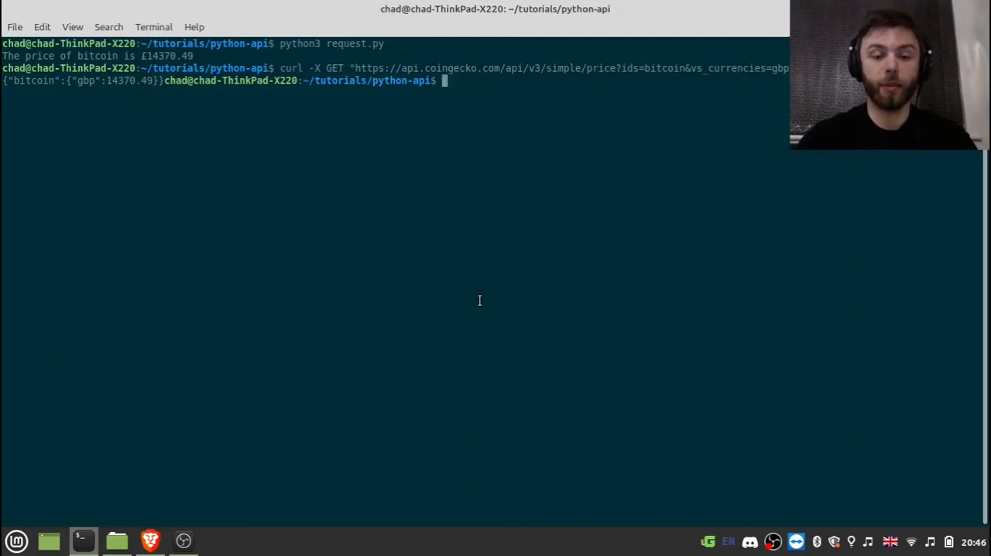
# - Create tutorial.py in vim containing the line 'import requests'
pyautogui.write('vi tuto')
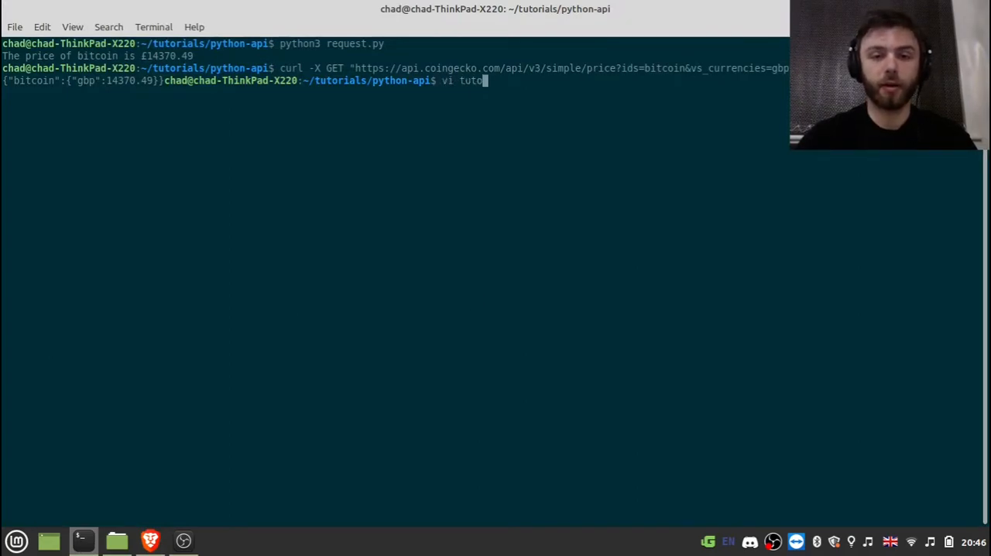
pyautogui.press('Return')
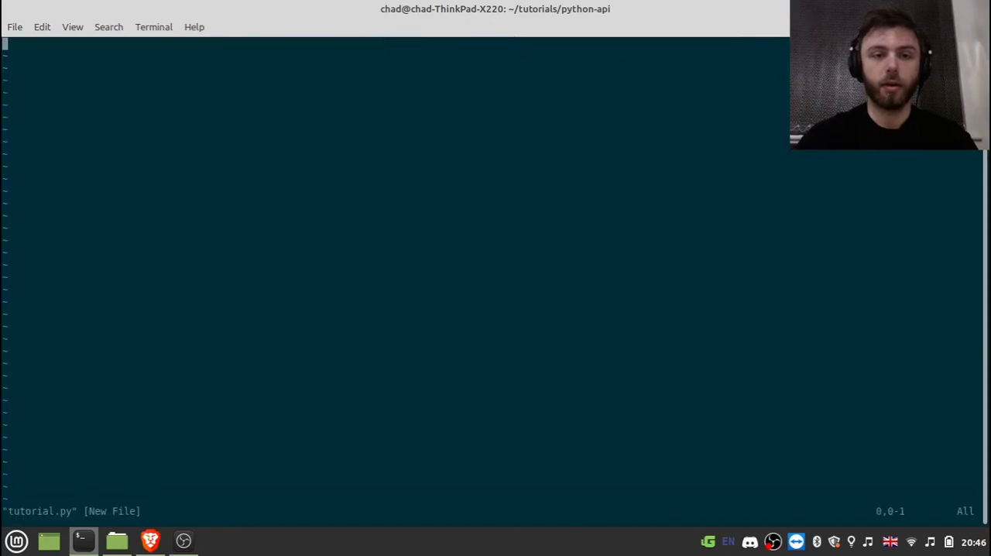
pyautogui.press('i')
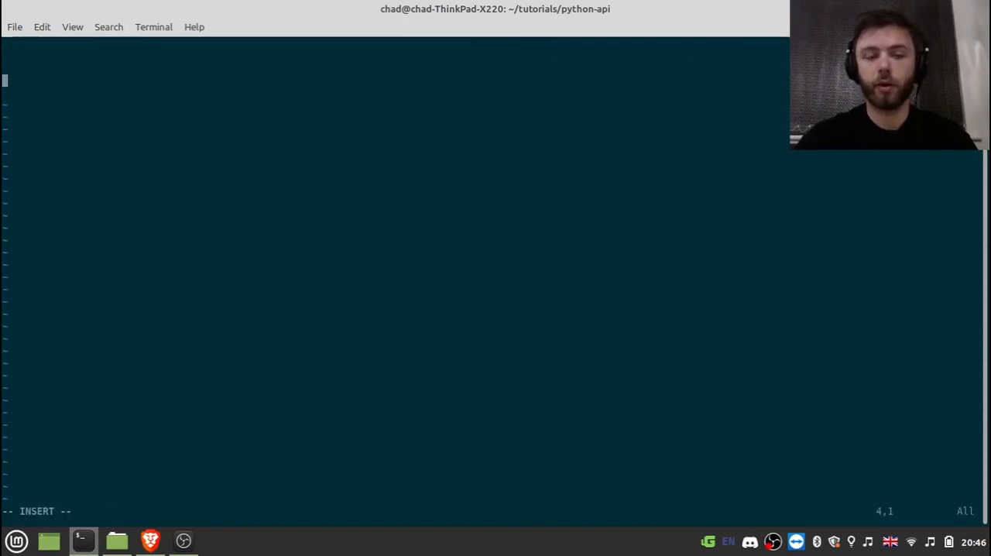
pyautogui.write('import r')
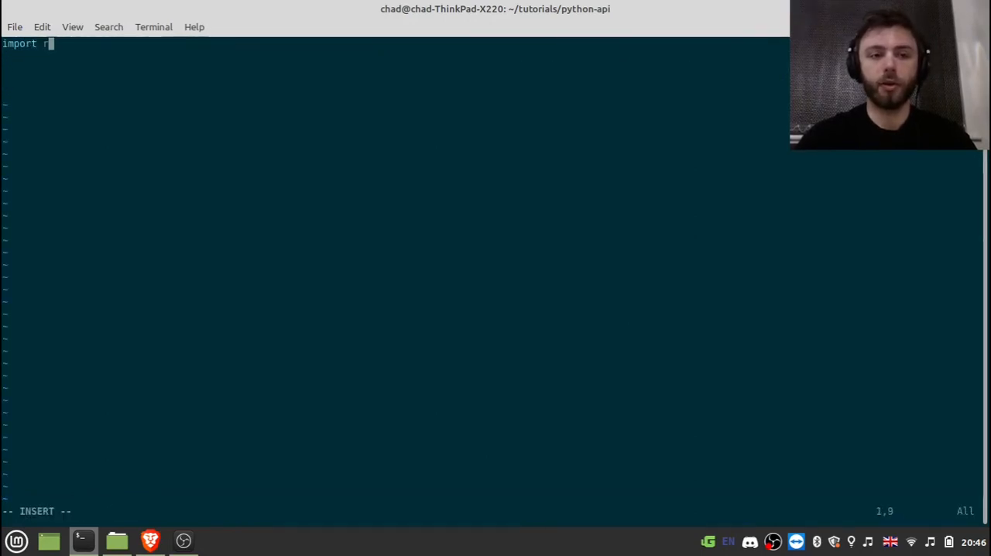
pyautogui.write('equests')
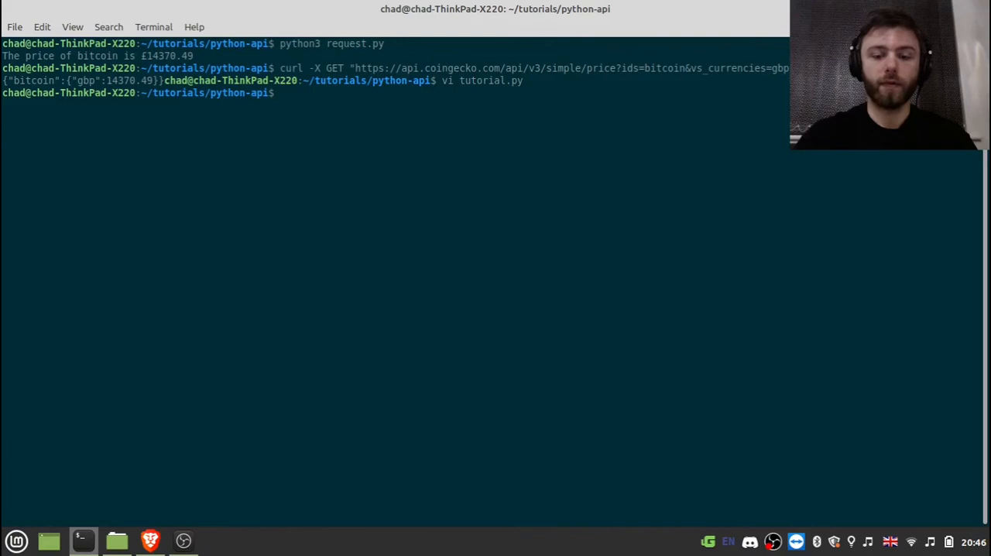
# - Run 'pip3 install requests' (already satisfied), then reopen tutorial.py in vim
pyautogui.write('pipi')
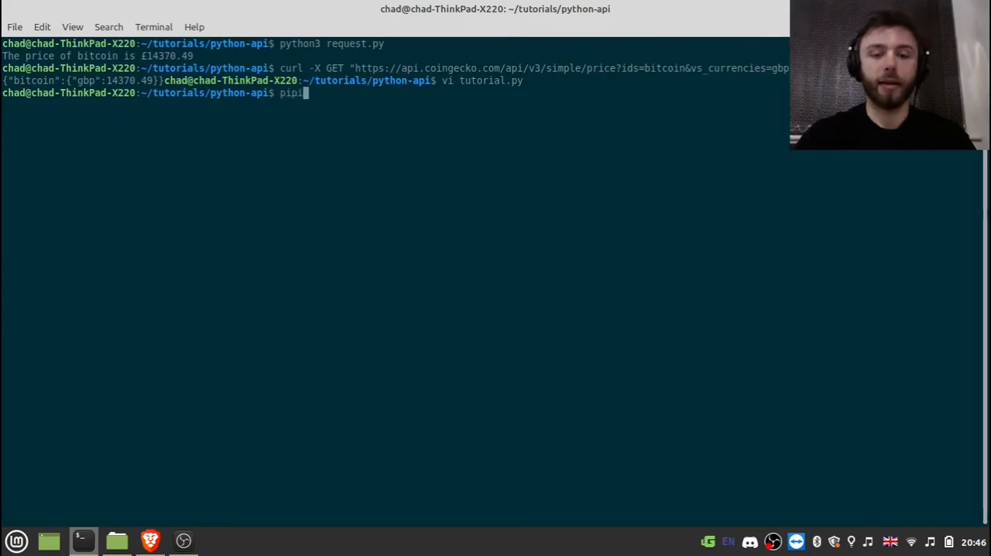
pyautogui.write('3')
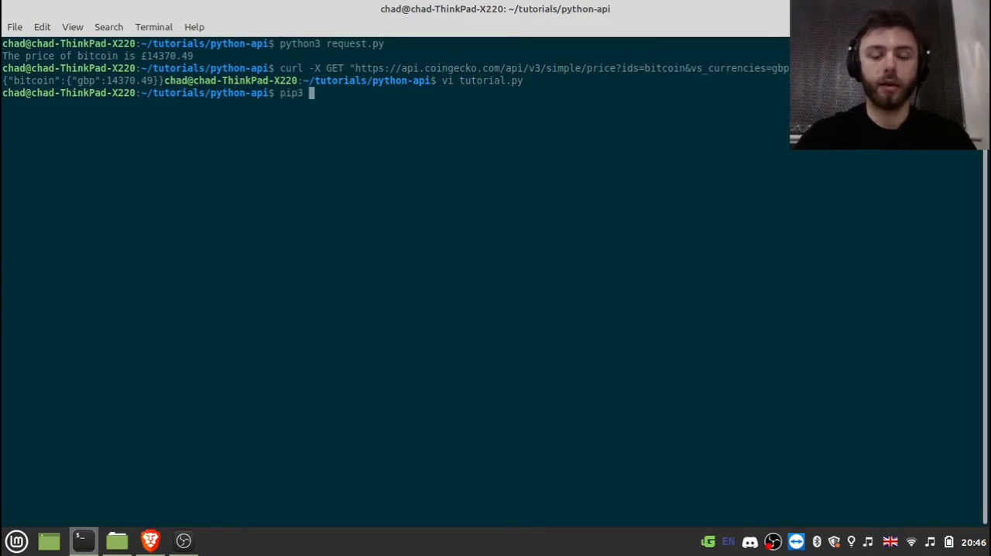
pyautogui.write('install r')
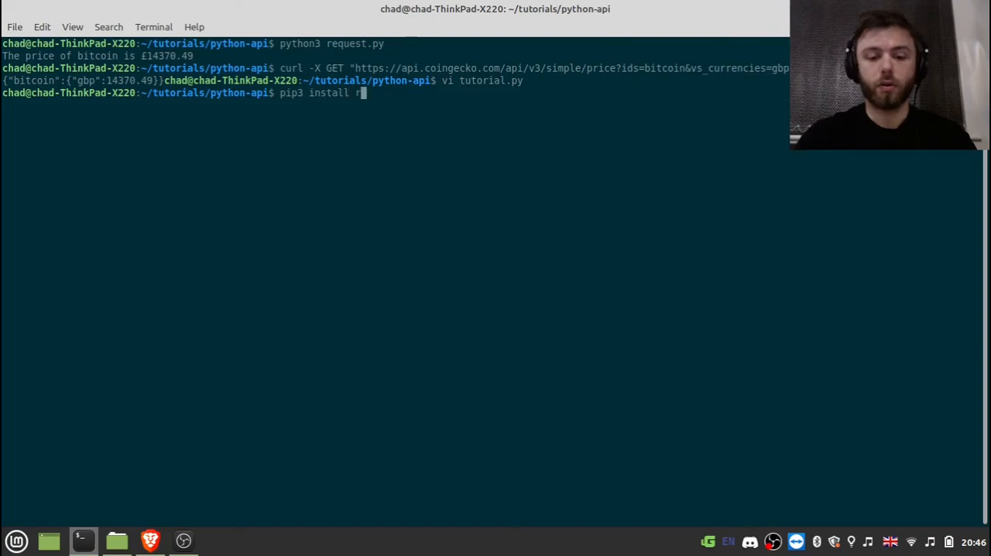
pyautogui.write('equests')
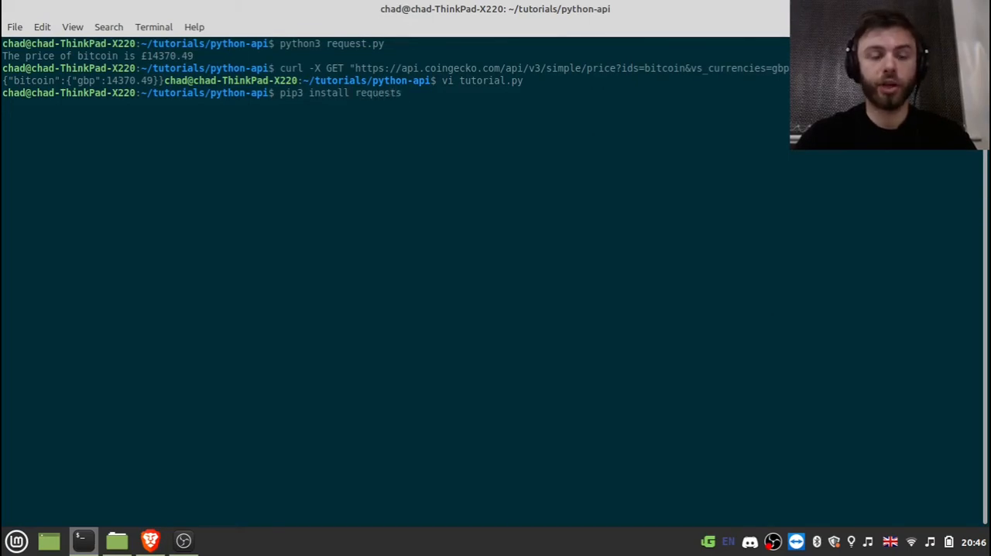
pyautogui.press('Return')
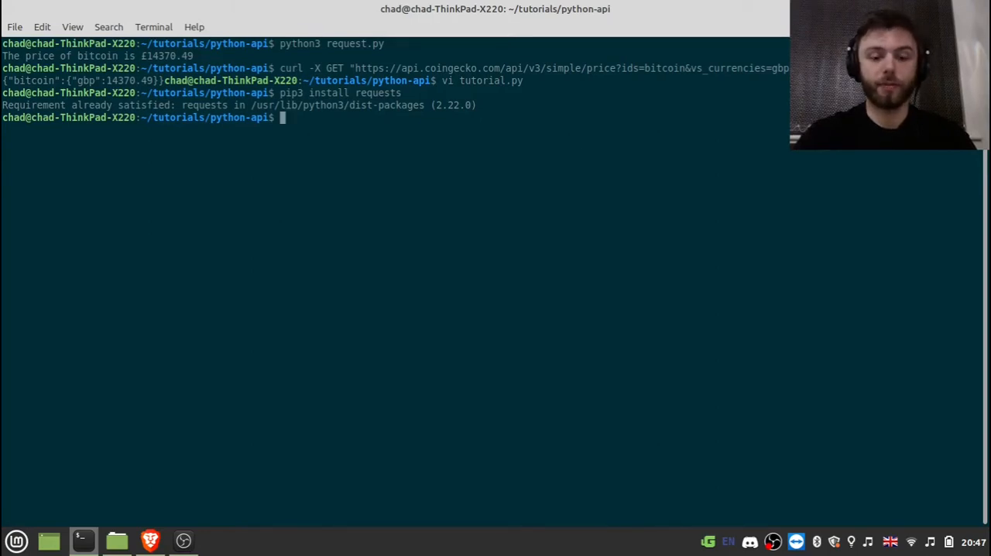
pyautogui.write('vi tutorial.py')
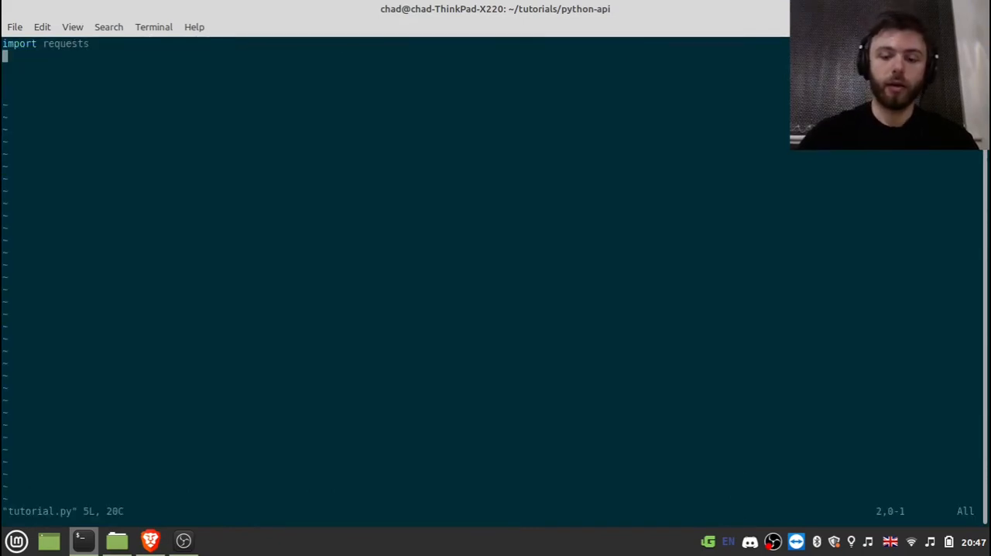
# - Add 'import json' and start 'bob = requests.get(' in tutorial.py
pyautogui.write('import')
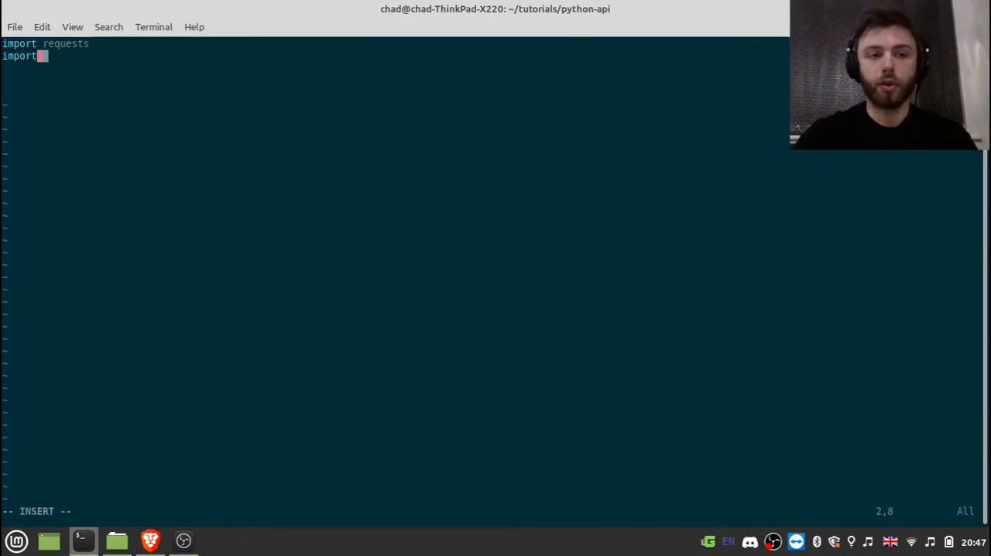
pyautogui.write('json')
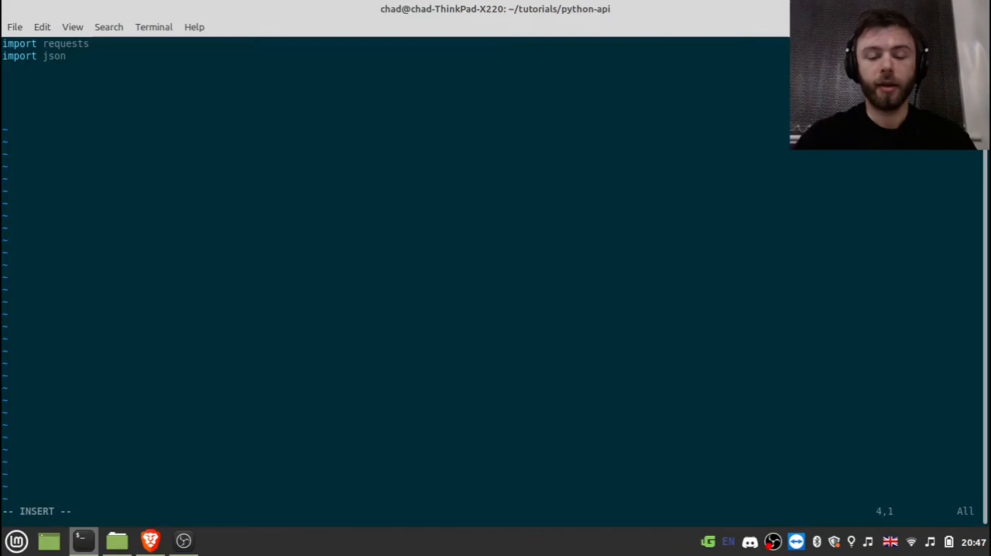
pyautogui.write('bob = r')
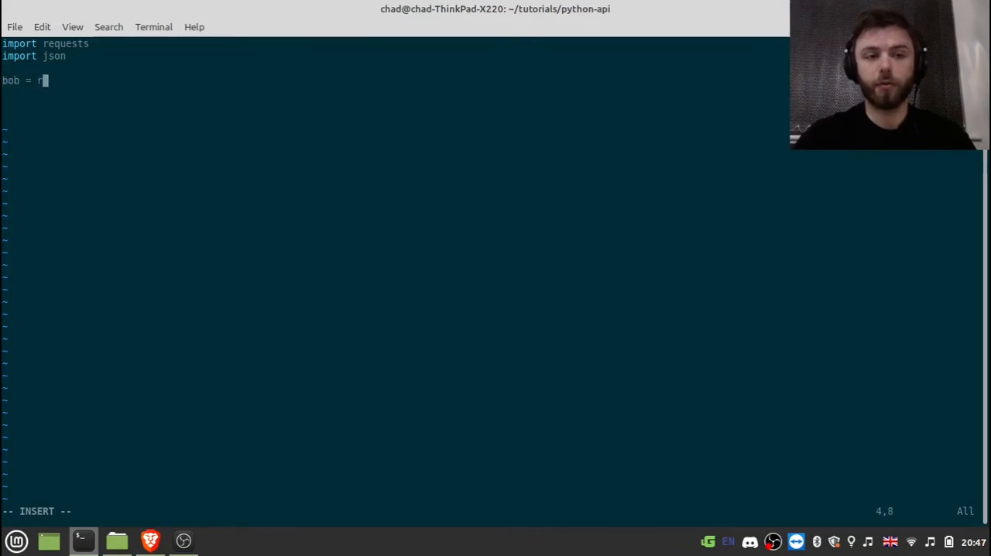
pyautogui.write('equests.get')
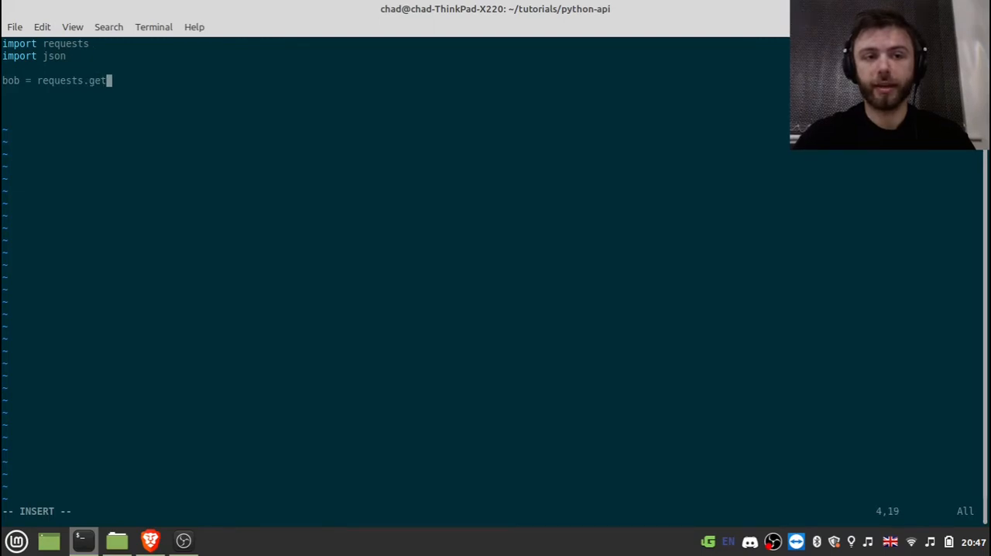
pyautogui.write('("')
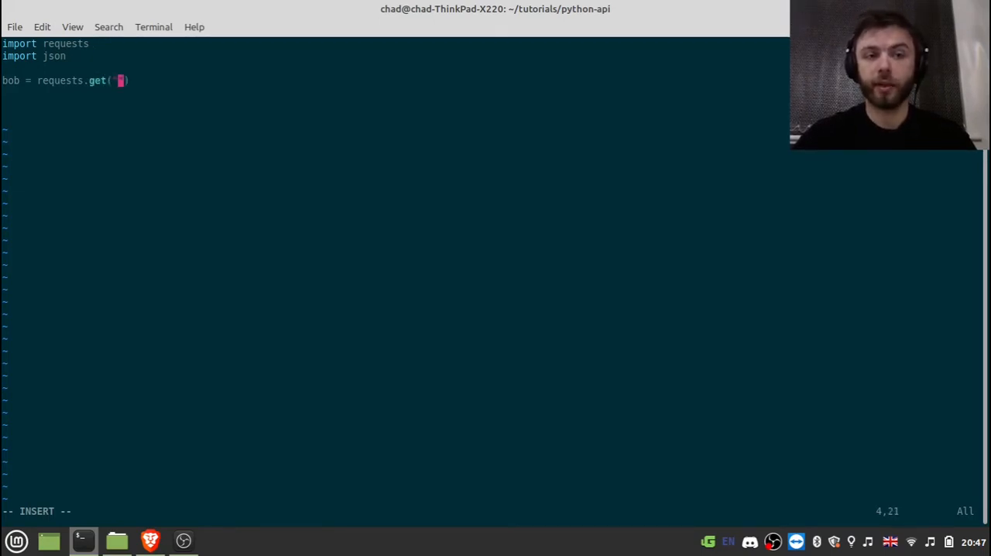
# - Pass the CoinGecko simple/price?ids=bitcoin&vs_currencies=gbp URL and begin a headers argument
pyautogui.write('https://api.coingecko.com/api/v3/simple/price?ids=bitcoin&vs_currencies=gbp')
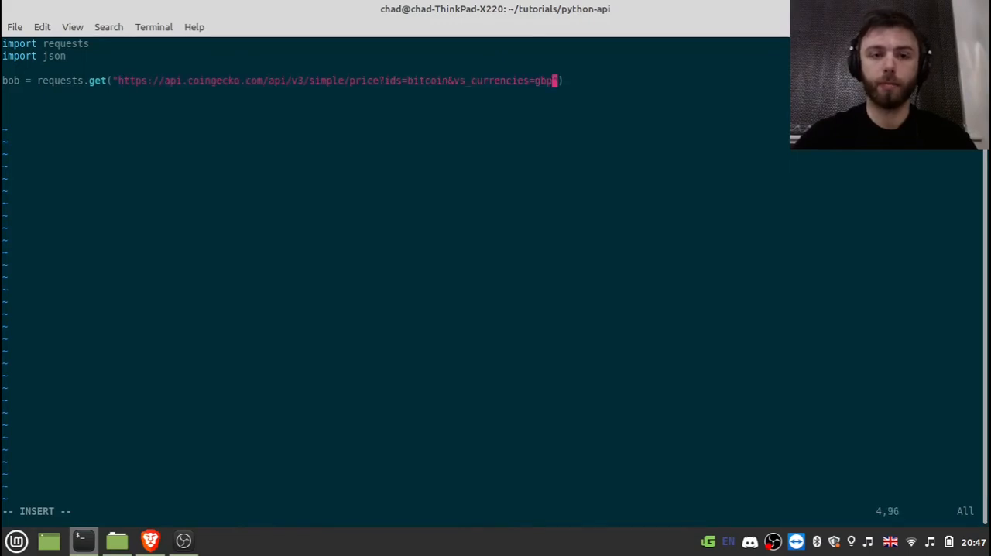
pyautogui.write(',')
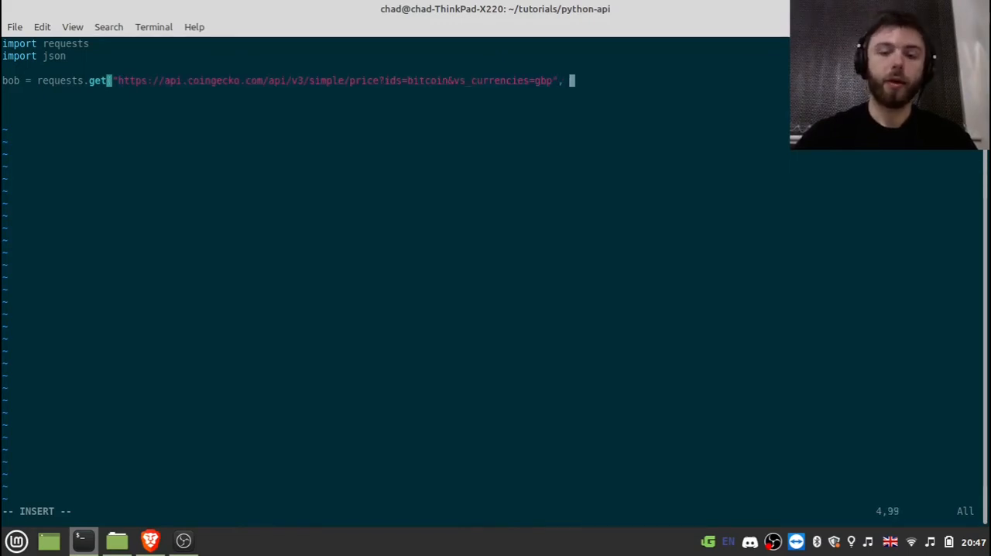
pyautogui.write('header')
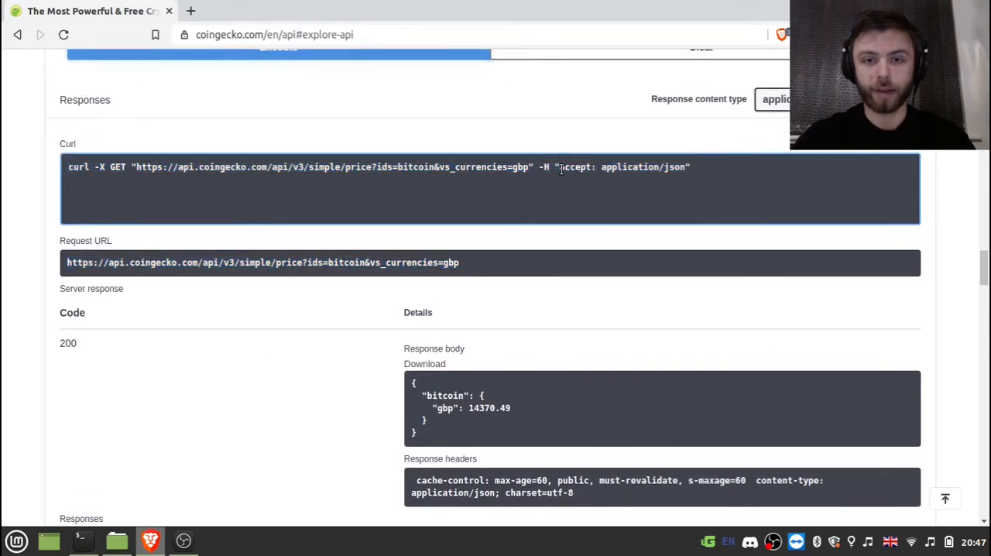
# - Select the accept: application/json header text in the docs' curl example
pyautogui.doubleClick(623, 166)
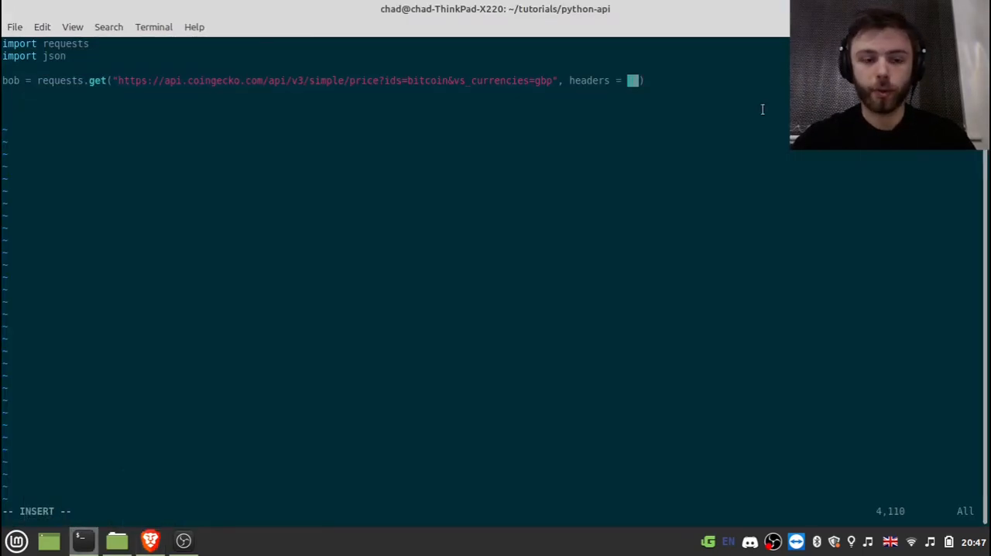
# - Set headers to {"accept": "application/json"}, add a print line, and save tutorial.py
pyautogui.write('accept: application/json')
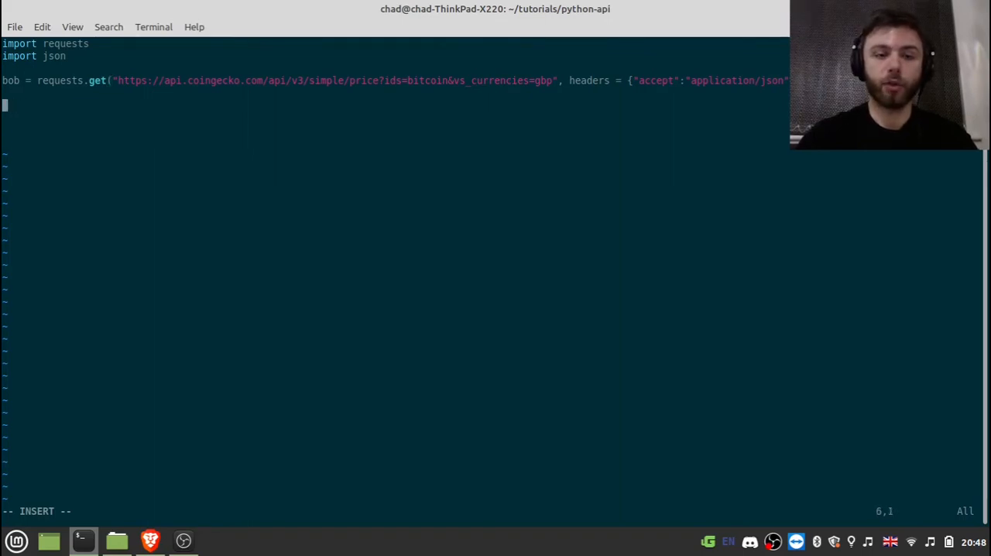
pyautogui.write('print')
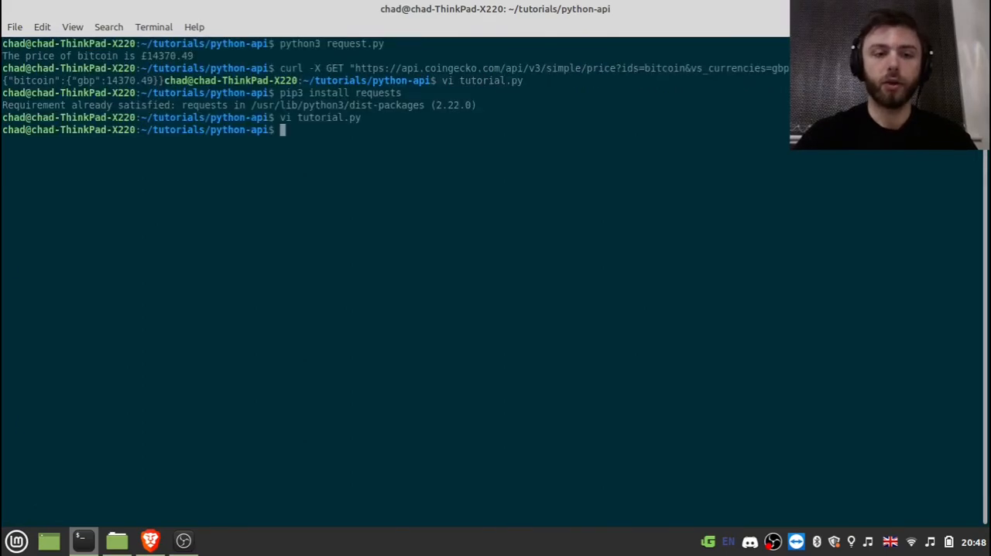
# - Run python3 tutorial.py to print {'bitcoin': {'gbp': 14370.49}}, then reopen it in vim
pyautogui.write('python3 tutorial.py')
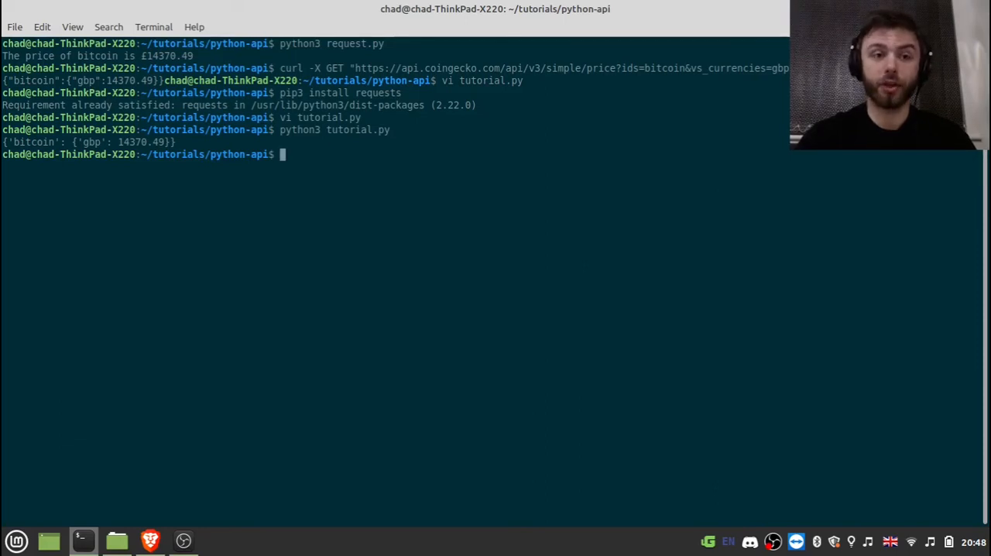
pyautogui.write('vi tutorial.py')
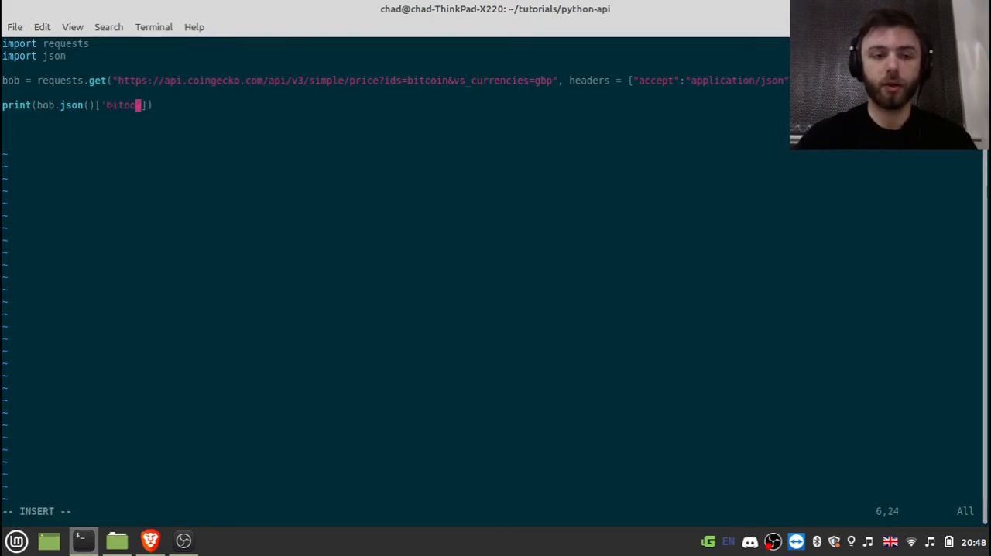
# - Edit the print to "The price of bitcoin is currently" + str(bob.json()['bitcoin']['gbp'])
pyautogui.write("in']['gbp")
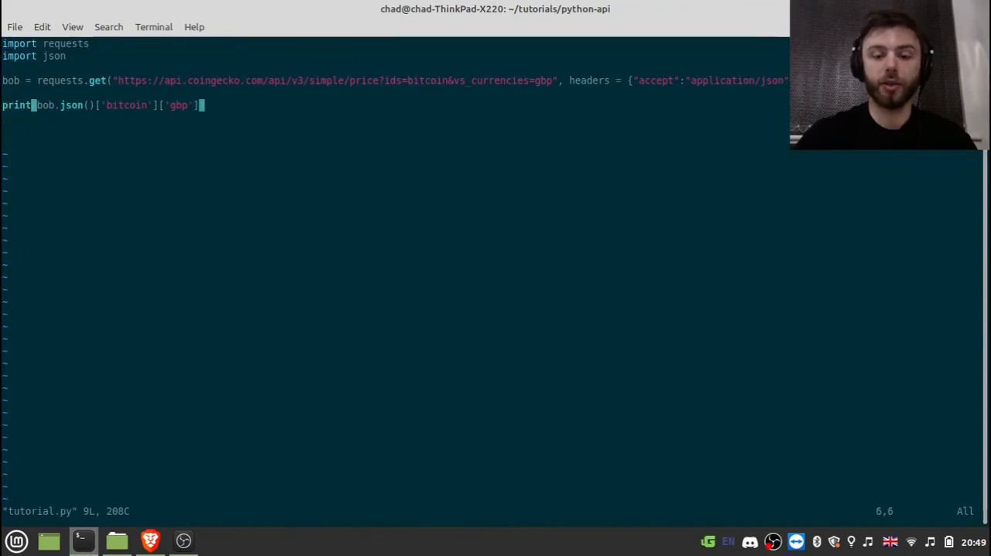
pyautogui.write('("The price')
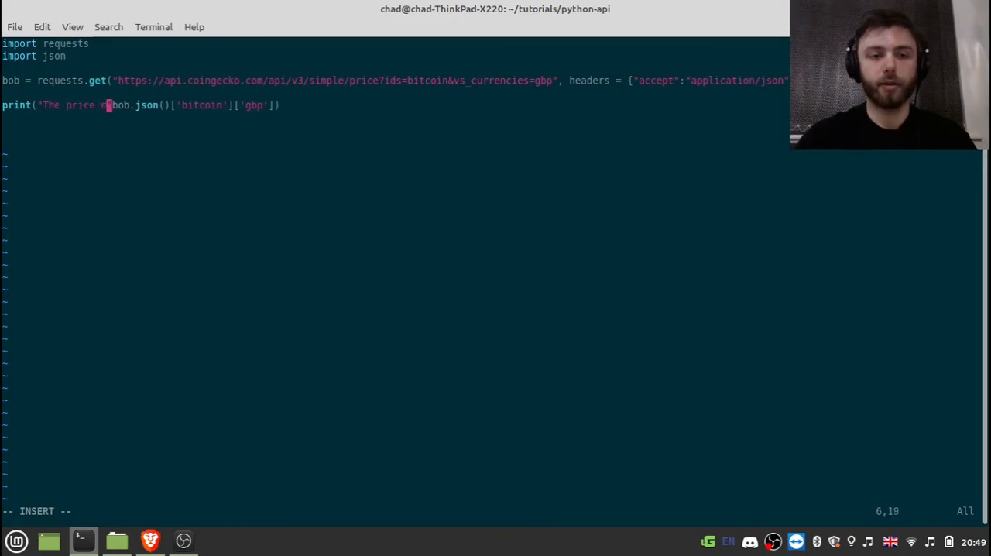
pyautogui.write('of bitcoin is r')
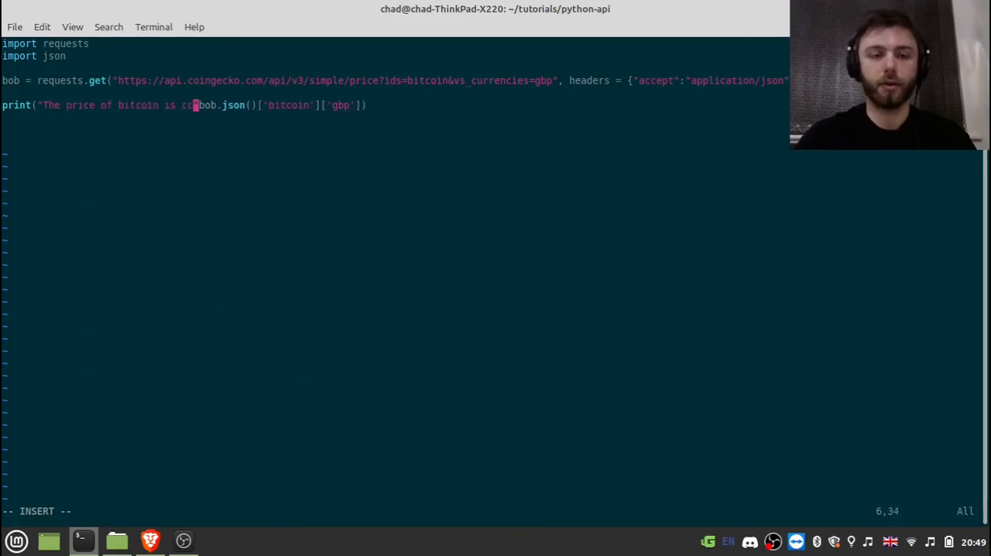
pyautogui.write('currently')
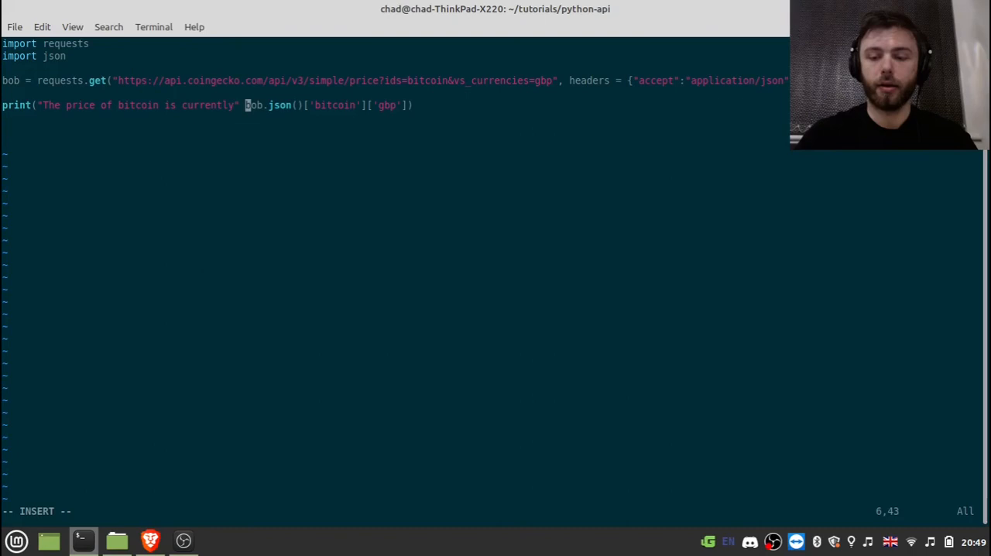
pyautogui.write('+ str(')
pyautogui.write('python3 tutorial.py')
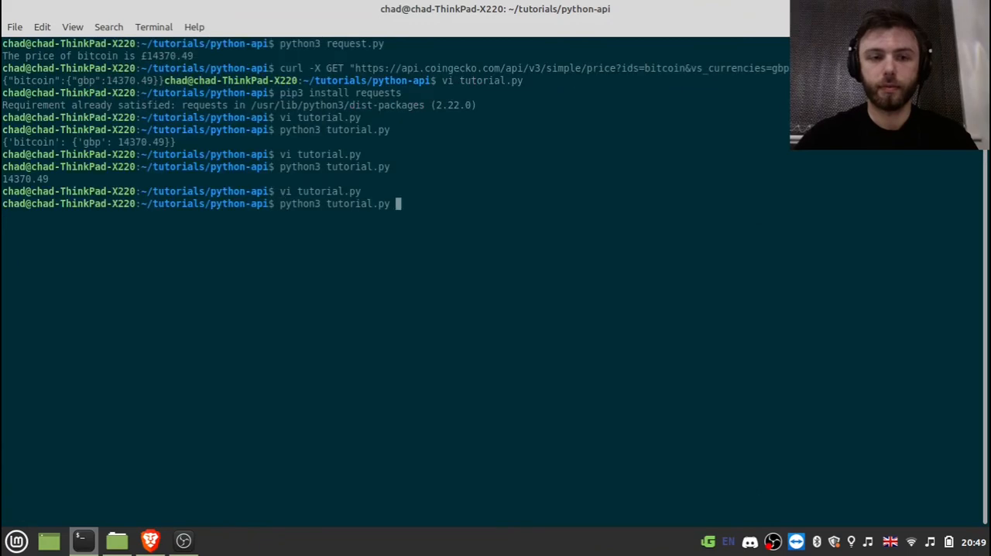
# - Run python3 tutorial.py to print the Bitcoin price sentence
pyautogui.press('Return')
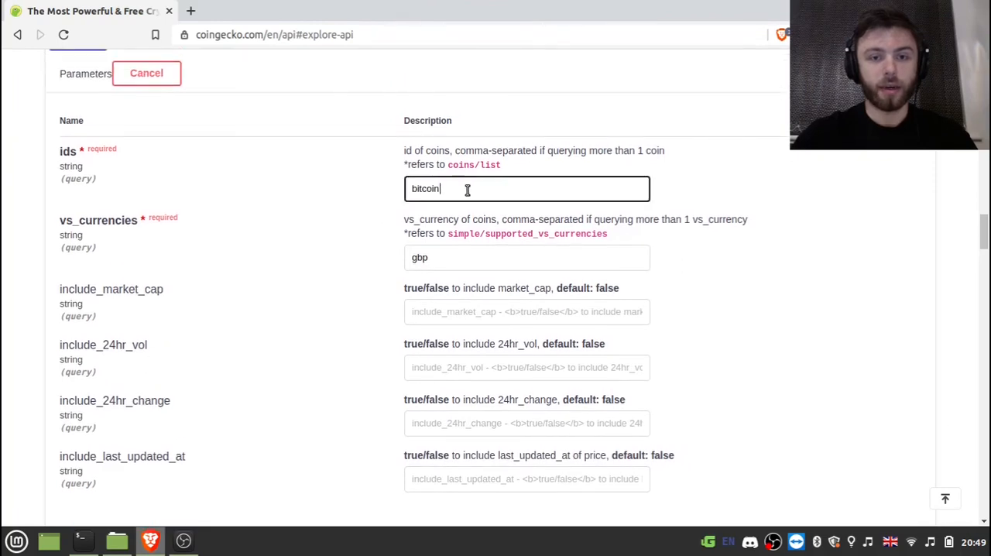
# - Execute the simple price query with ids bitcoin,ethereum and vs_currencies gbp,usd, then return to the terminal
pyautogui.write(',')
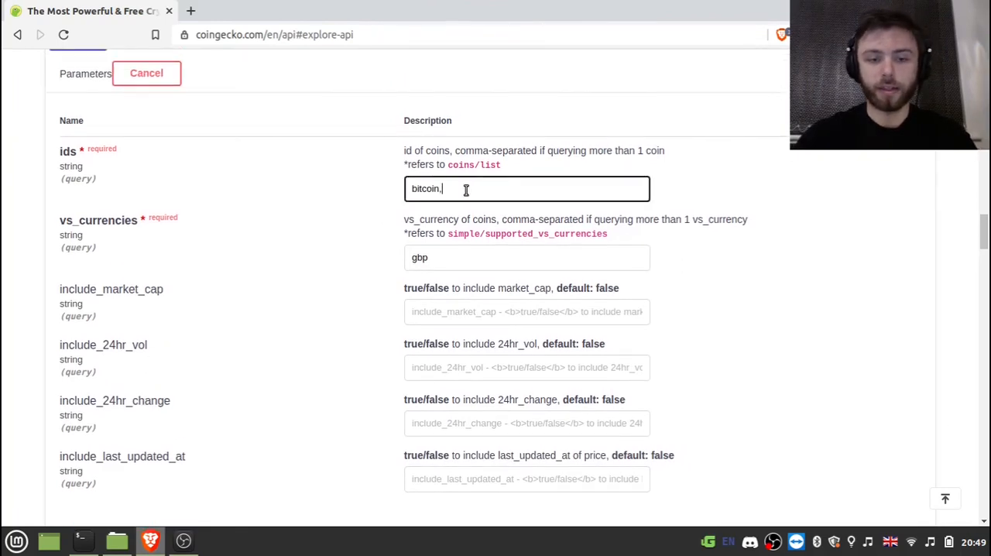
pyautogui.write('ethereum')
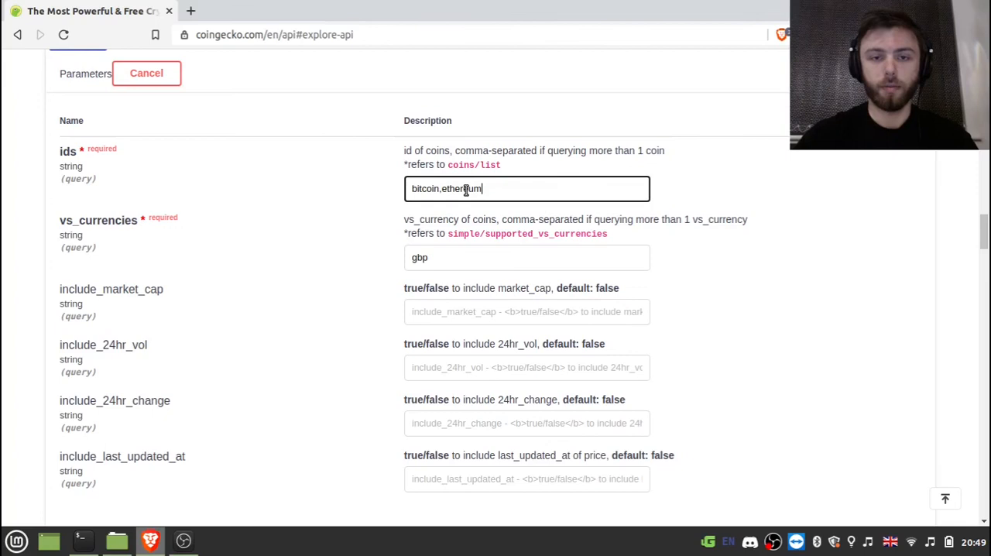
pyautogui.click(527, 257)
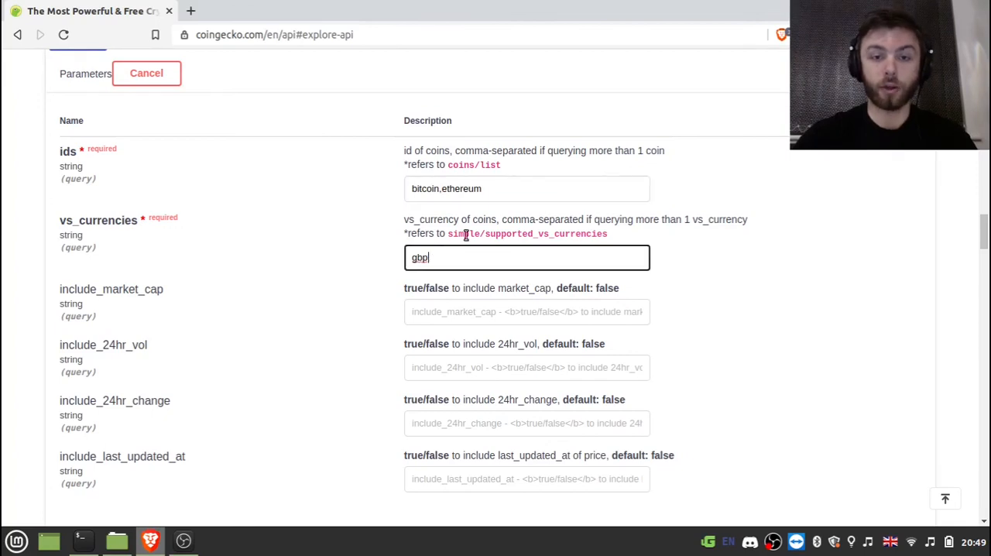
pyautogui.write(',u')
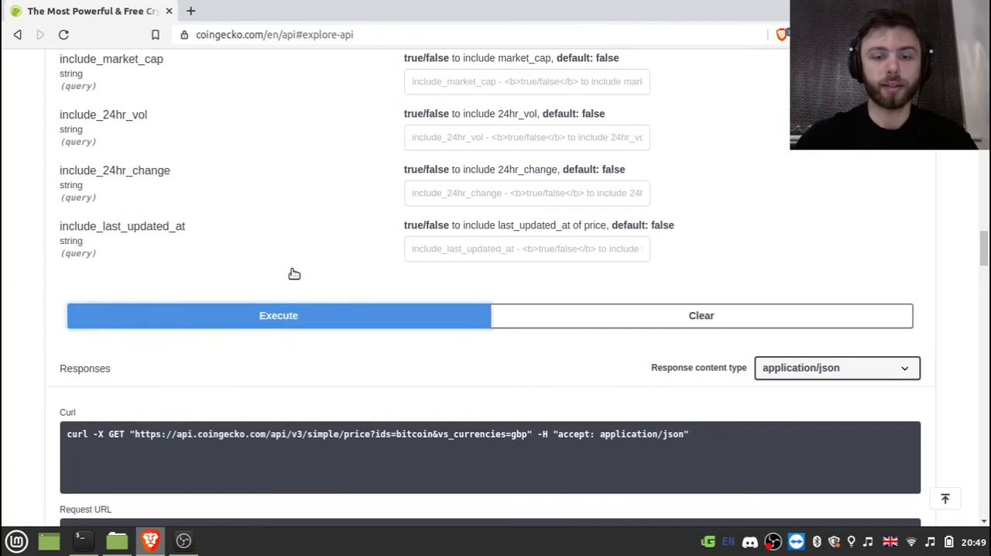
pyautogui.click(279, 316)
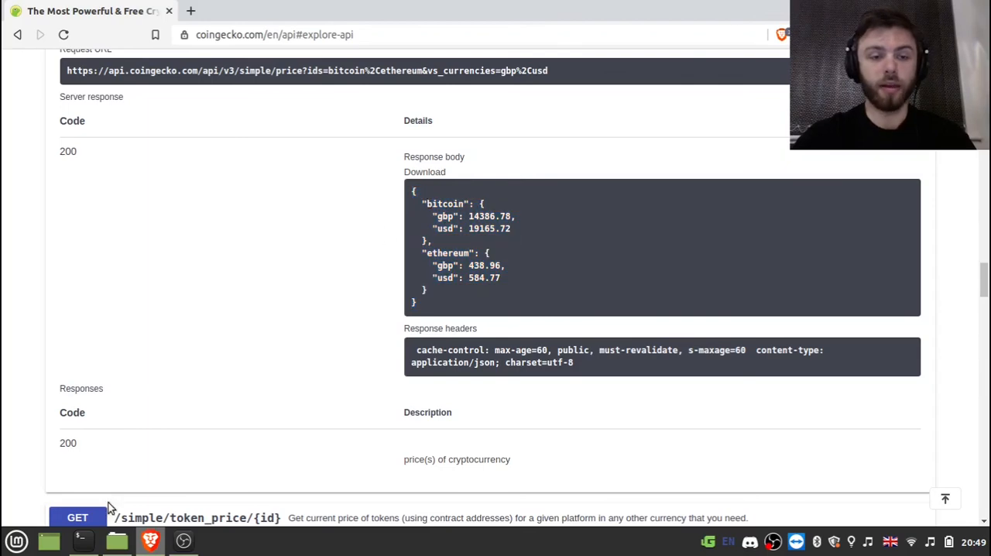
pyautogui.click(83, 539)
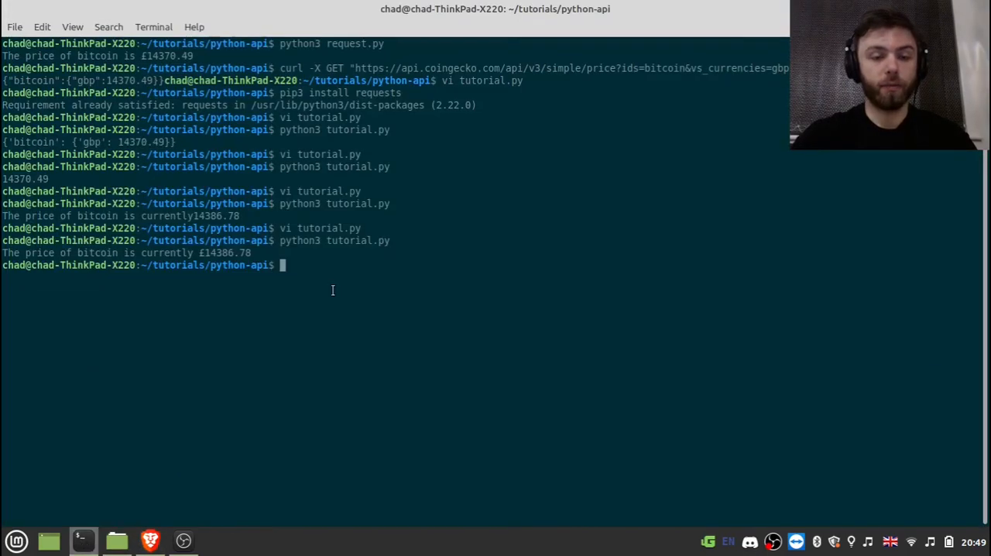